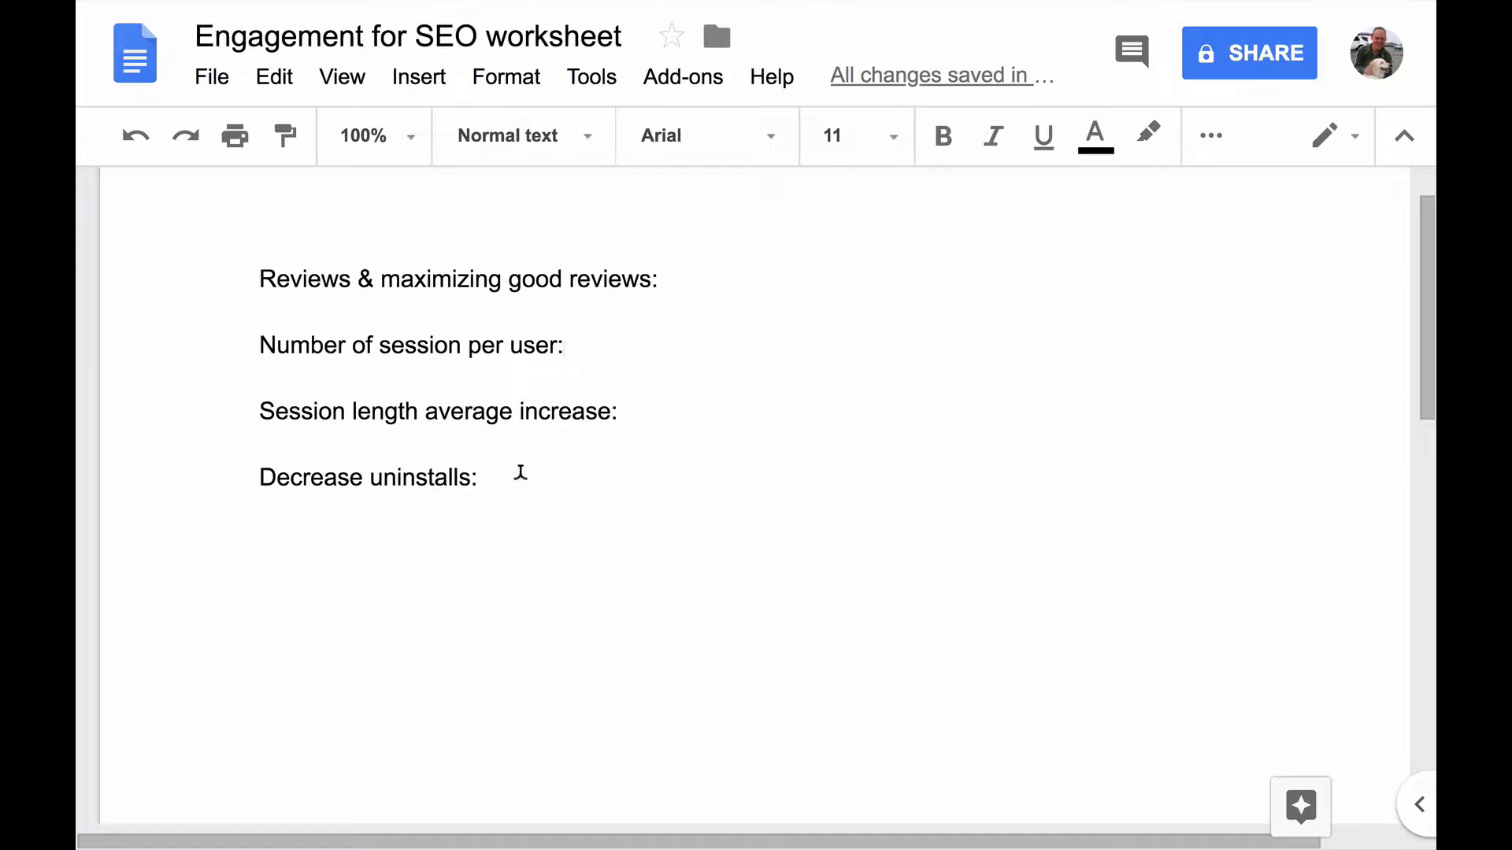
{"action": "mouse_move", "coordinate": [630, 303]}
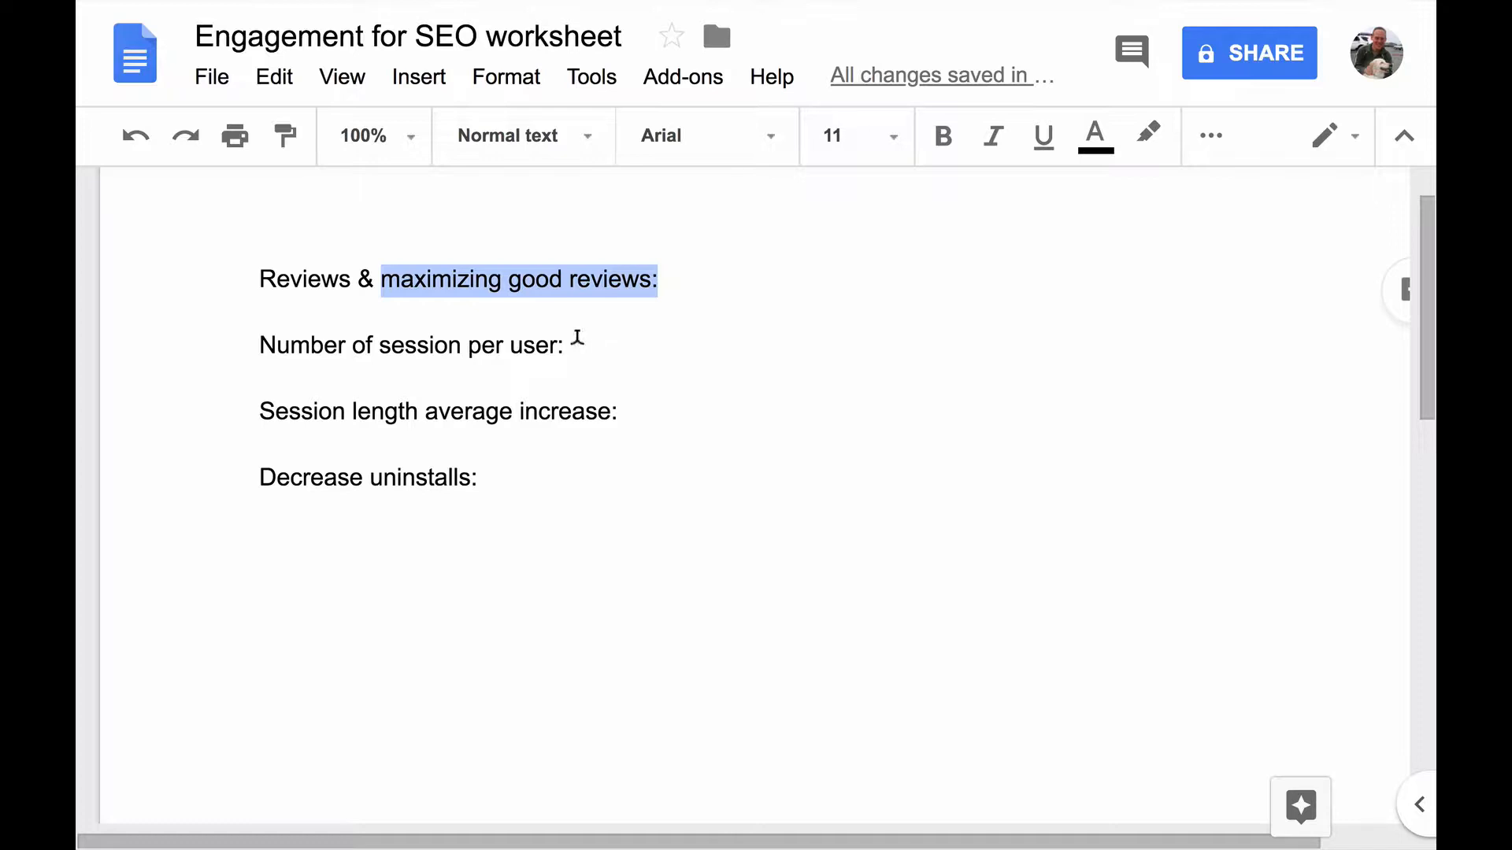
- Switch to the 'Engagement for SEO worksheet filled out' document showing bulleted engagement strategies
{"action": "left_click", "coordinate": [420, 411]}
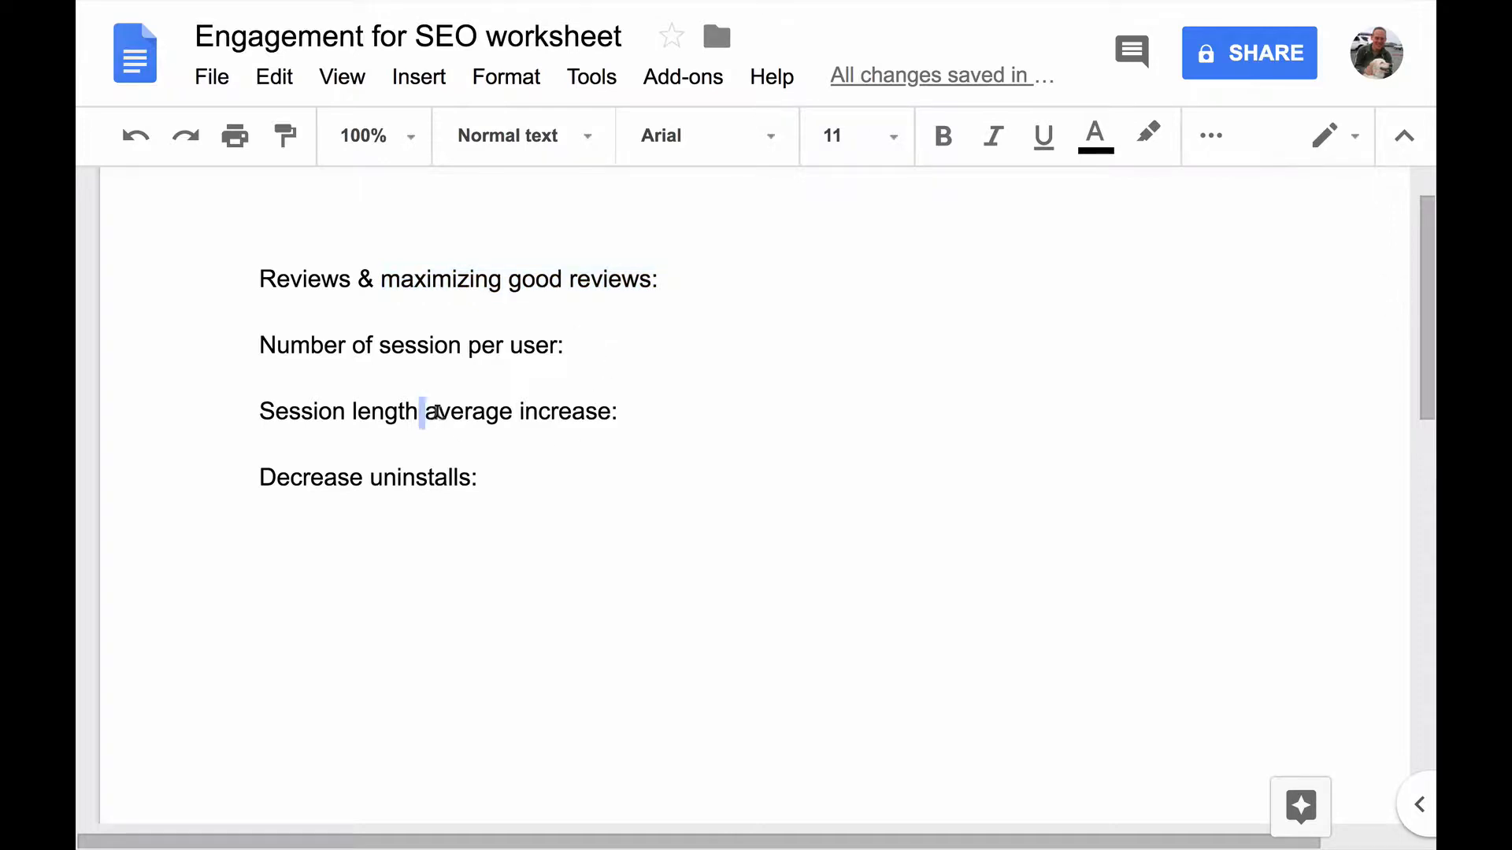
{"action": "double_click", "coordinate": [405, 477]}
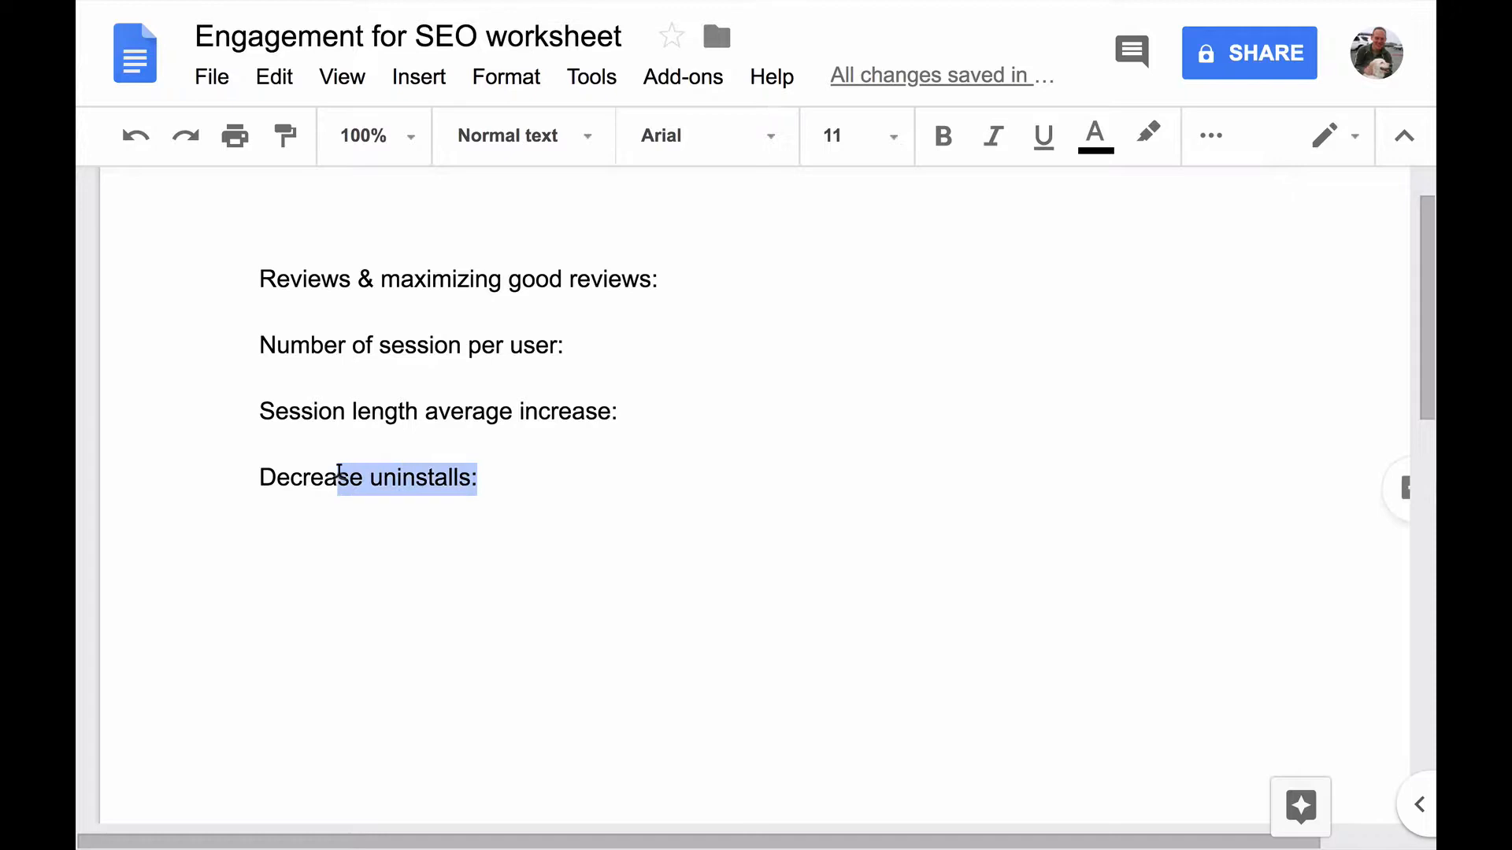
{"action": "mouse_move", "coordinate": [340, 320]}
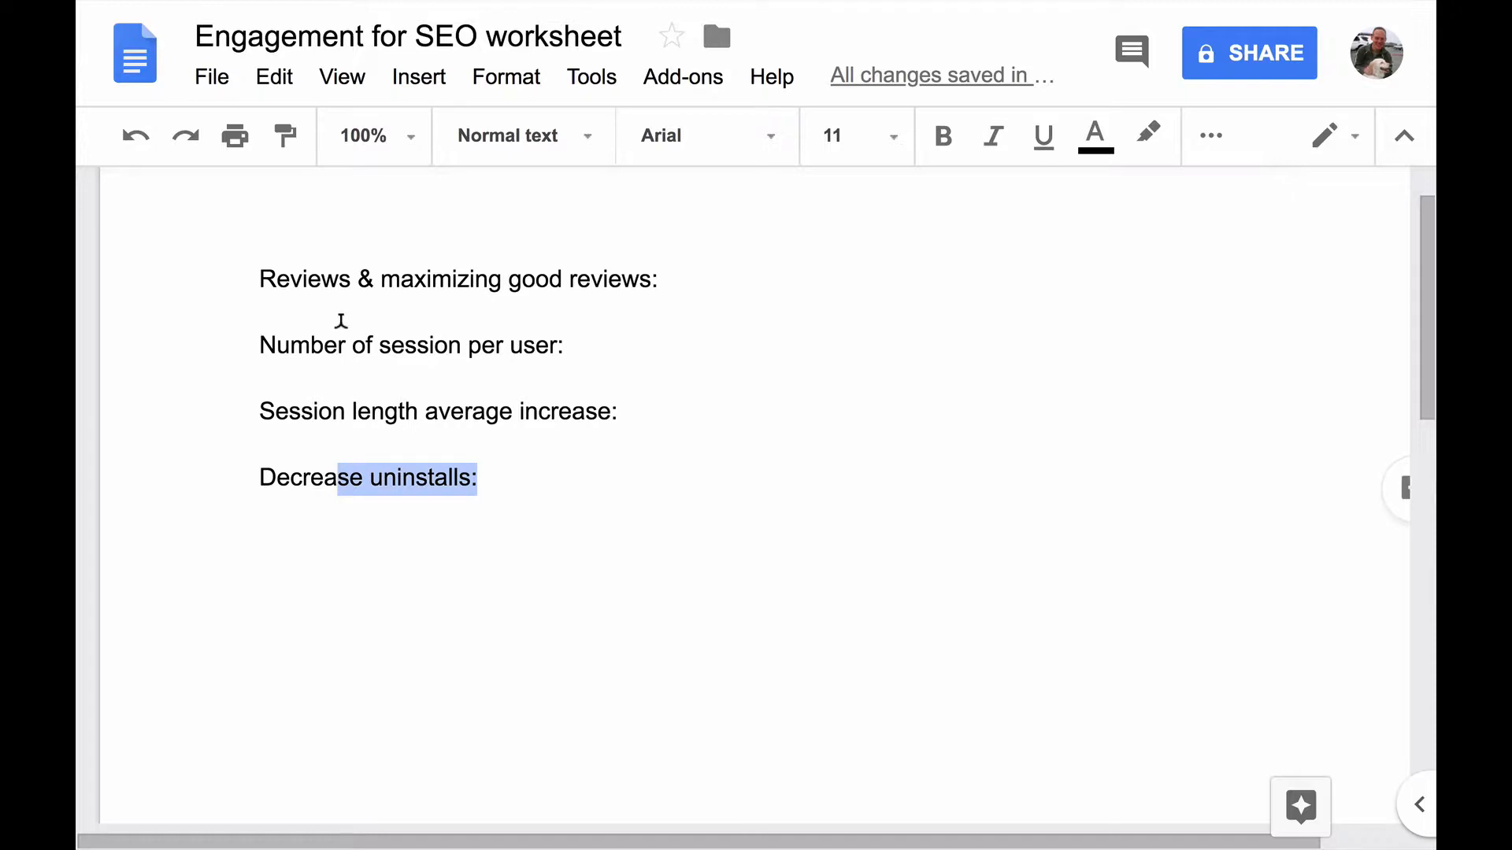
{"action": "left_click", "coordinate": [337, 280]}
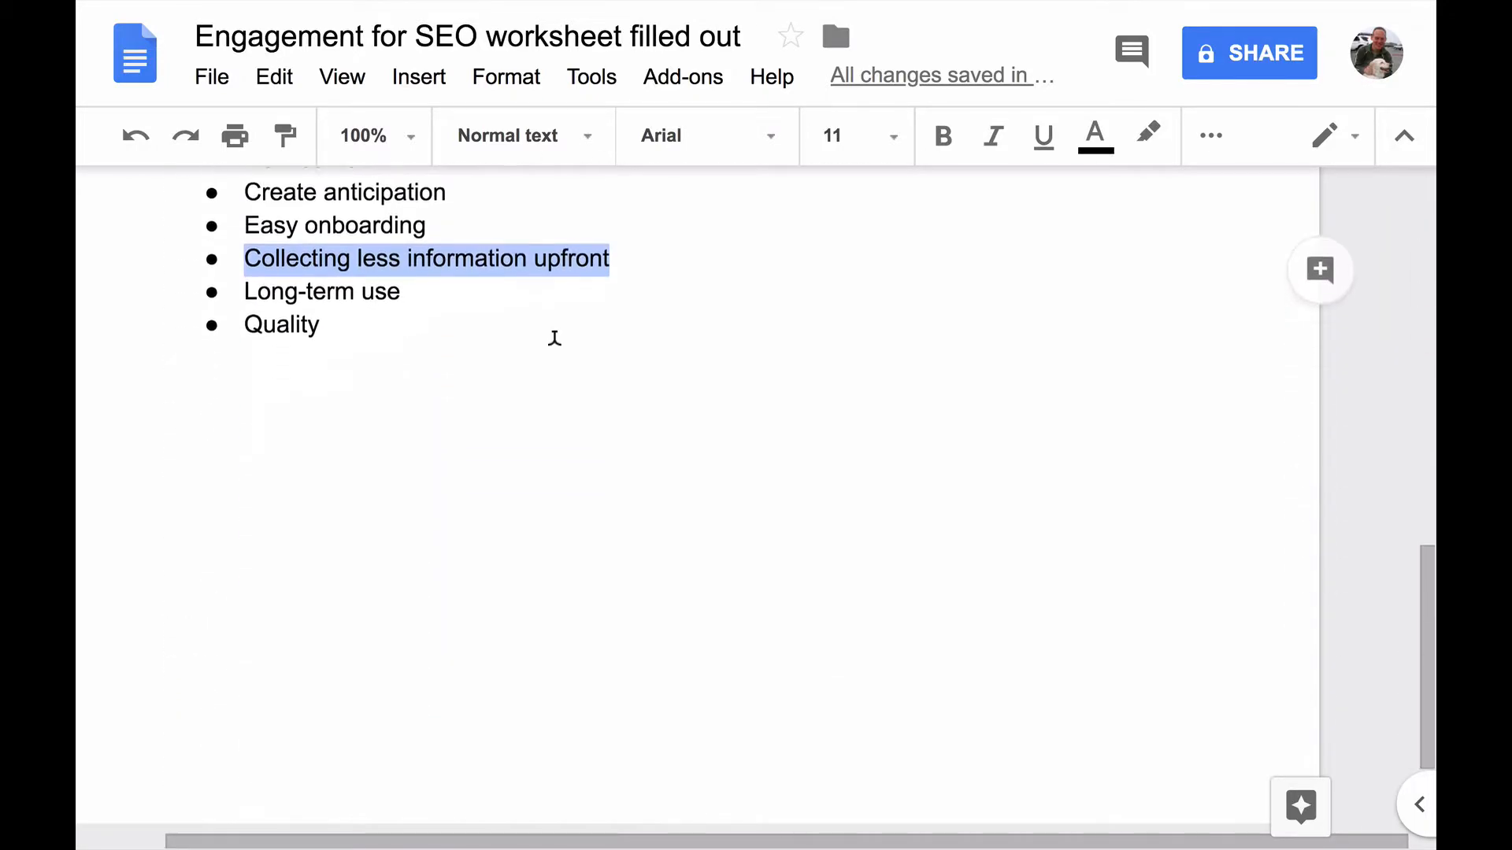
{"action": "scroll", "scroll_direction": "down", "scroll_amount": 3}
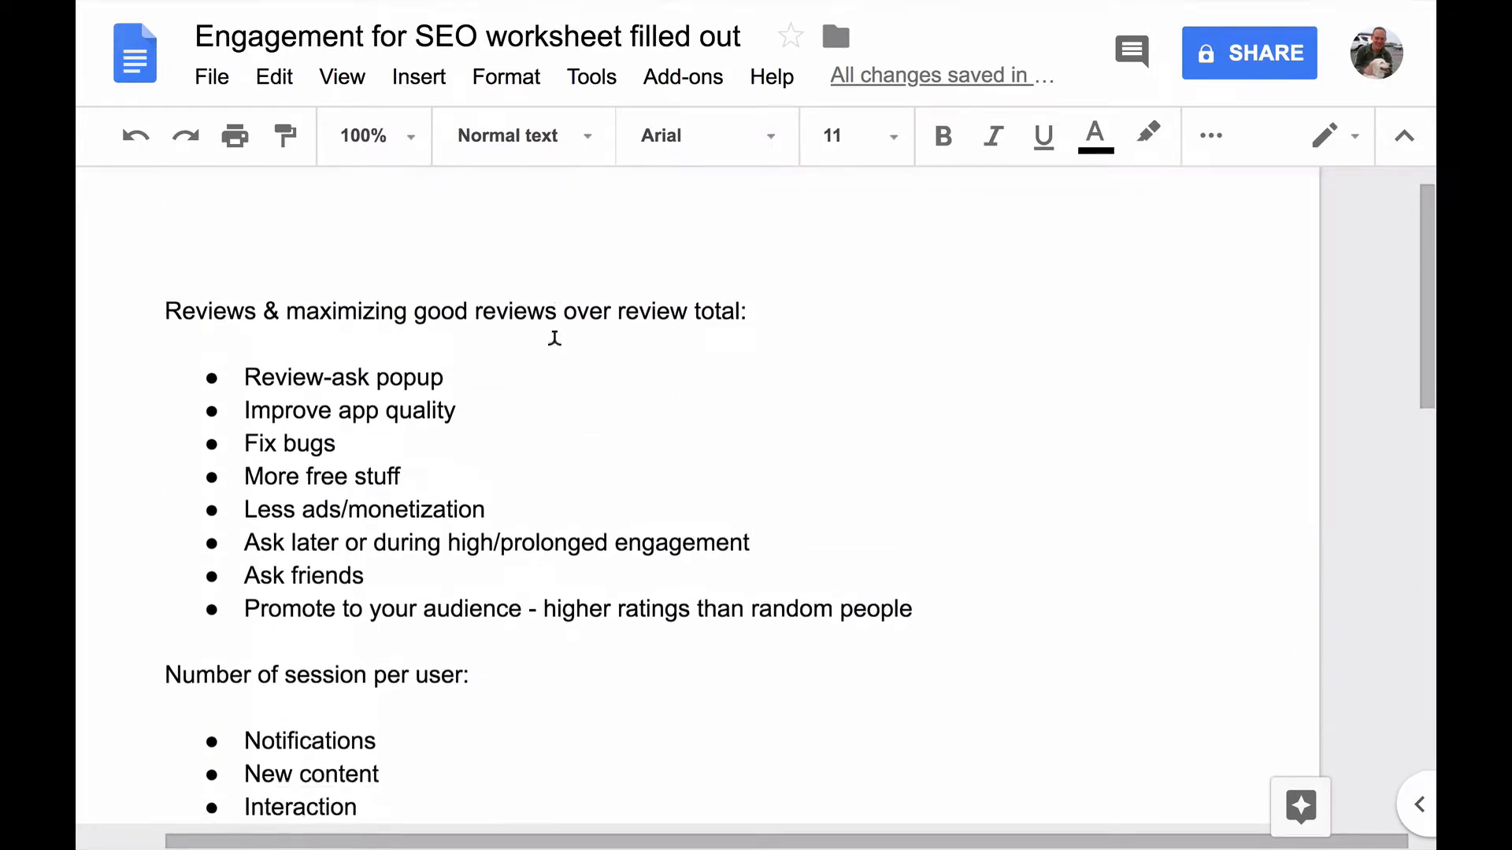
{"action": "scroll", "scroll_direction": "up", "scroll_amount": 3}
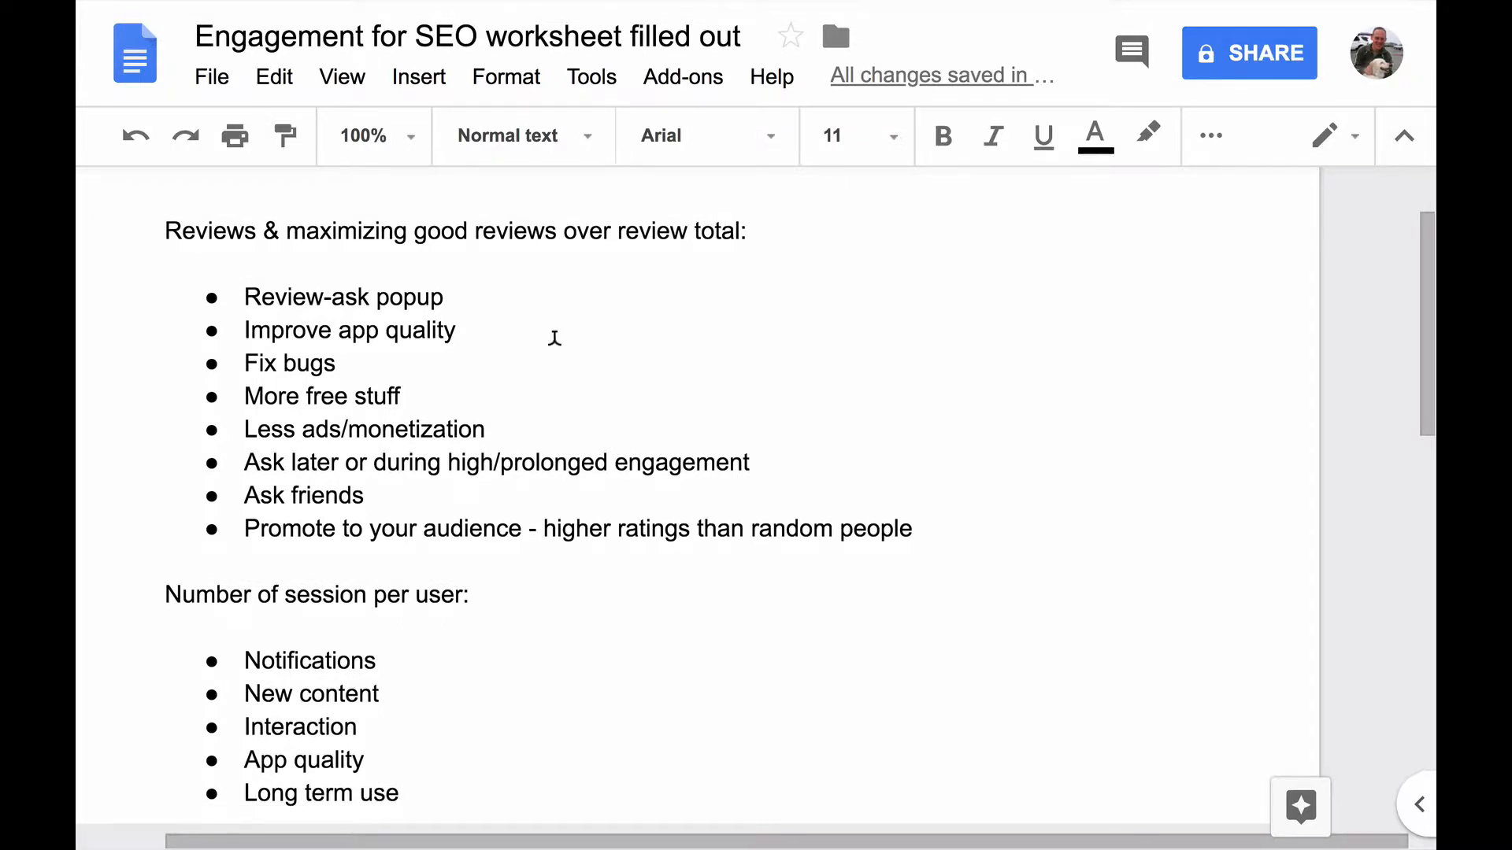
{"action": "mouse_move", "coordinate": [452, 285]}
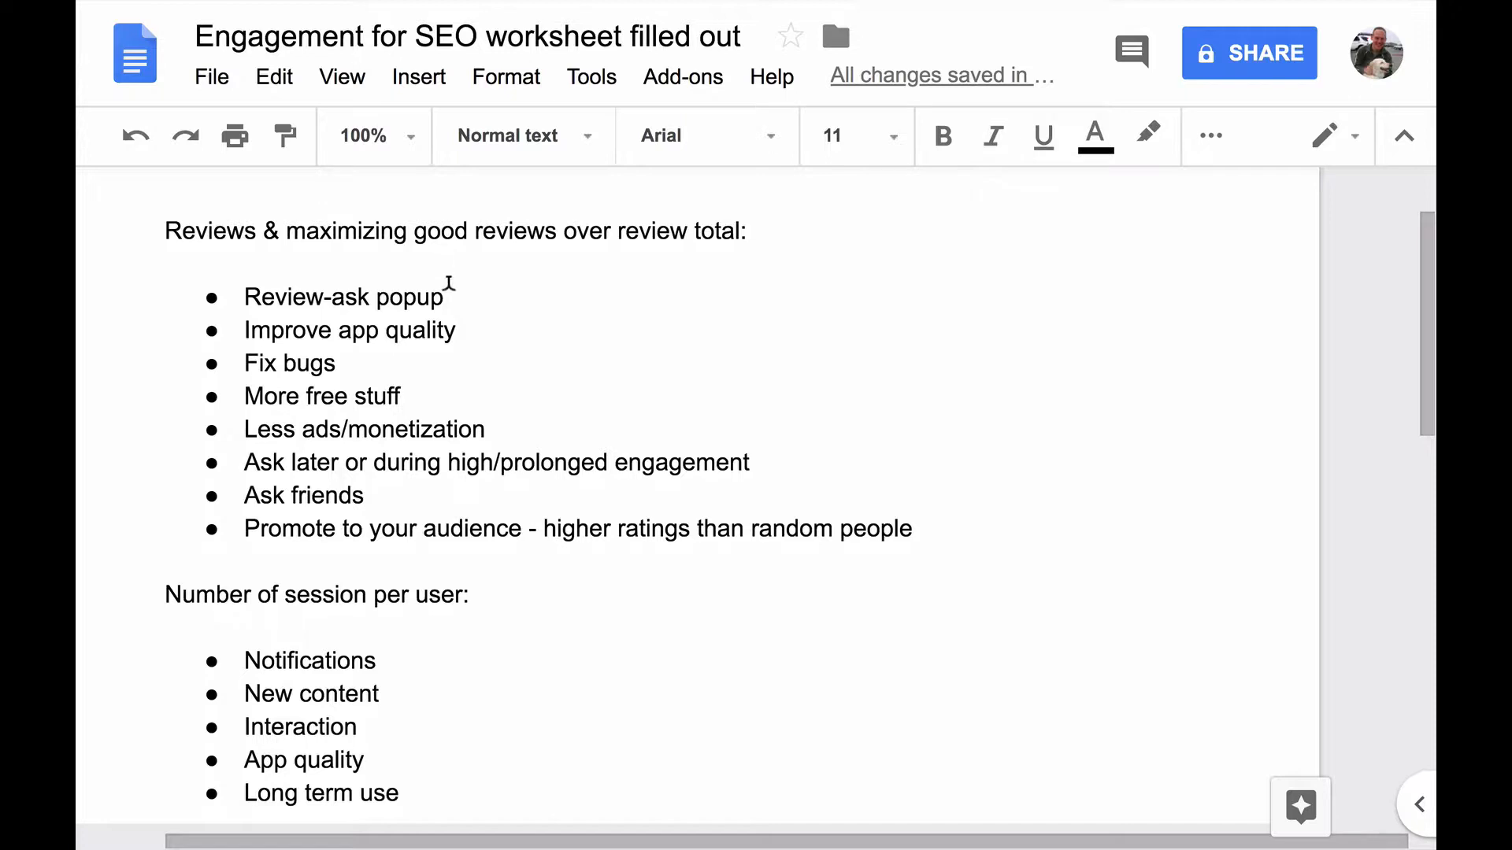
{"action": "double_click", "coordinate": [342, 298]}
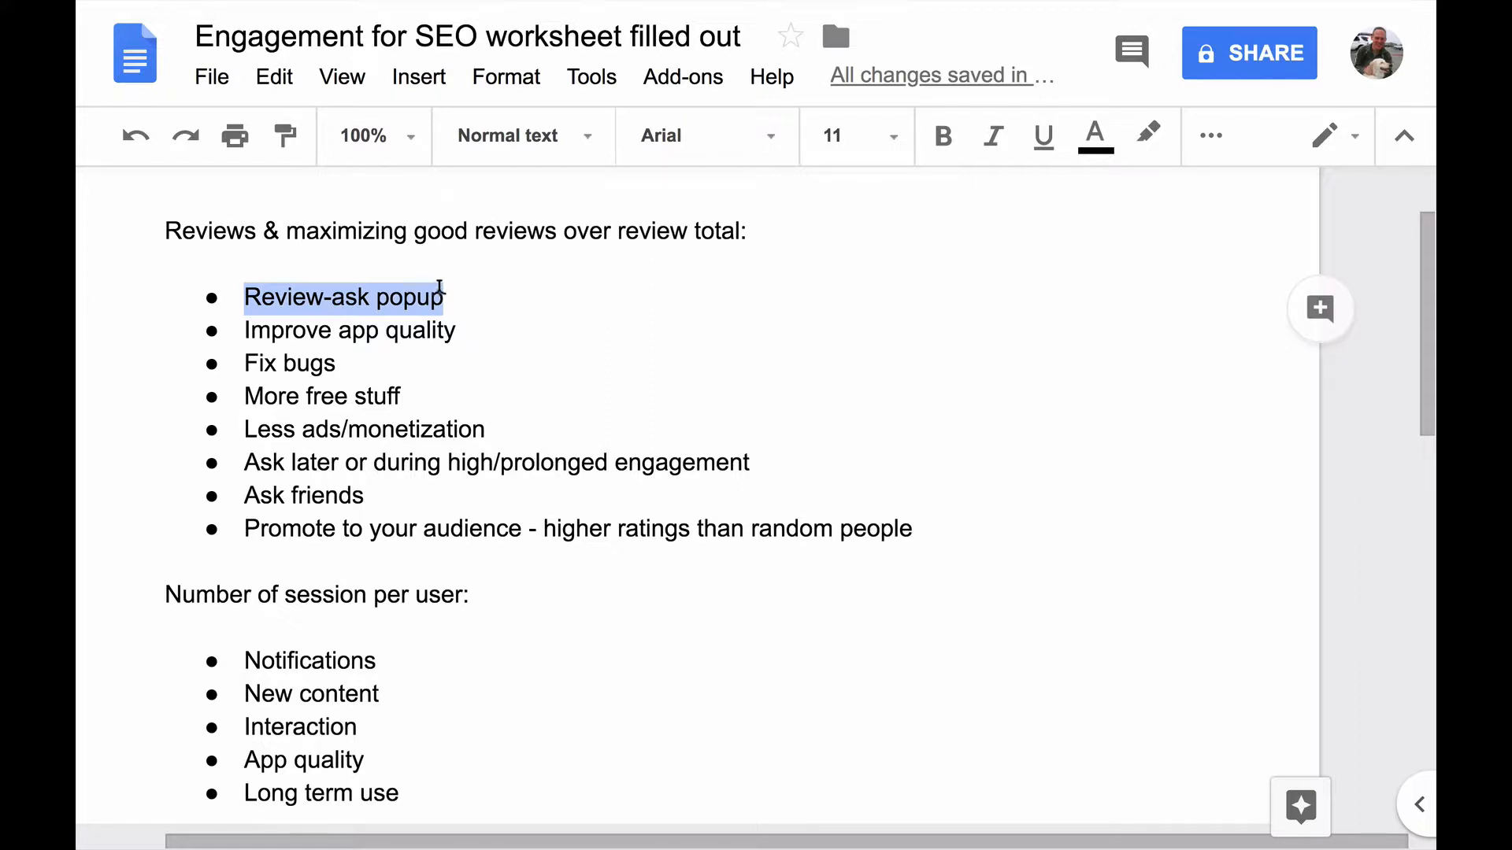
{"action": "mouse_move", "coordinate": [487, 305]}
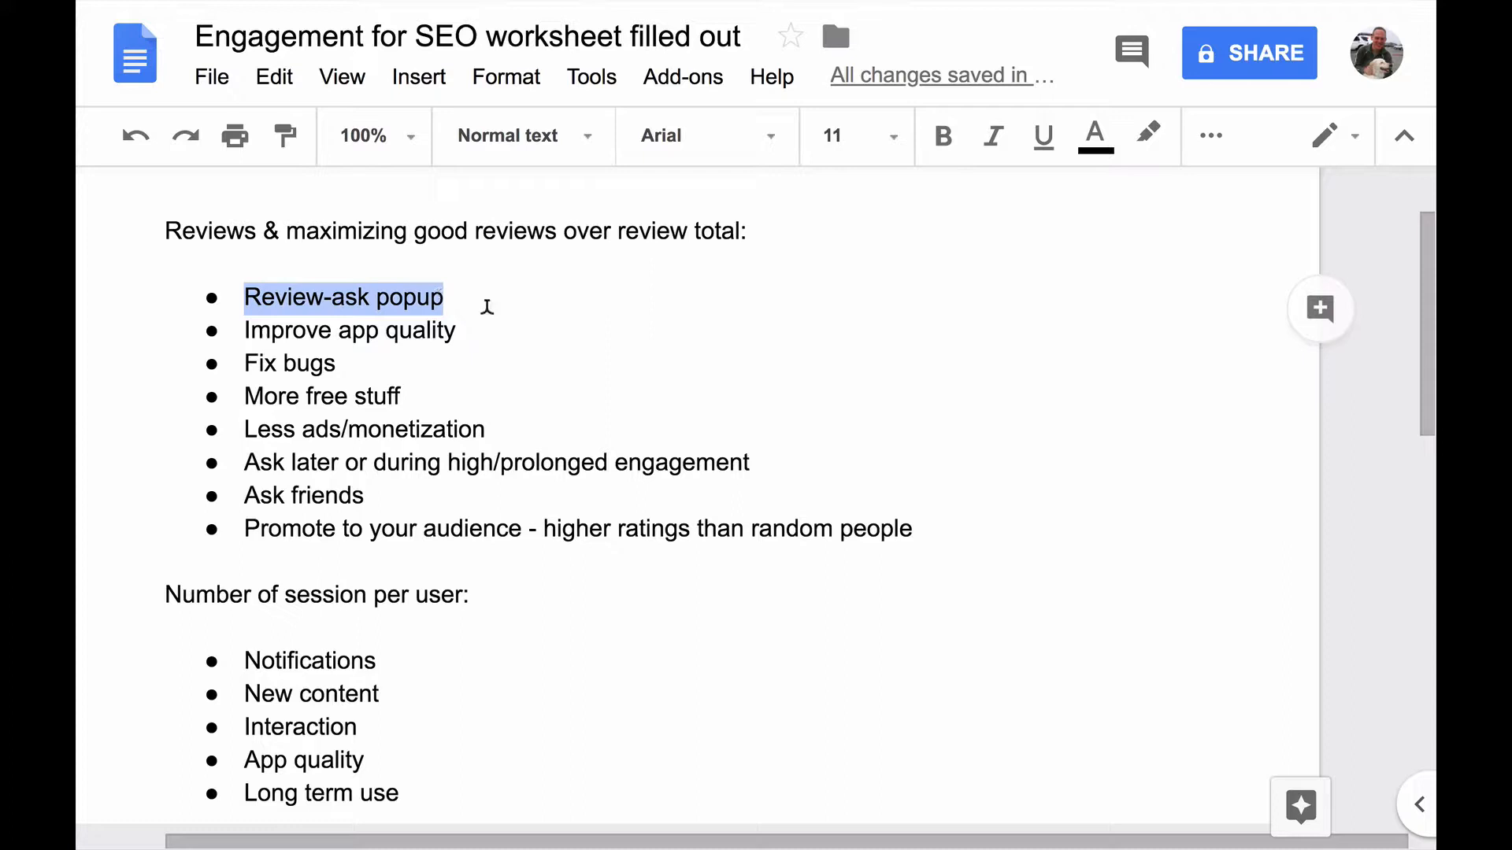
{"action": "double_click", "coordinate": [350, 329]}
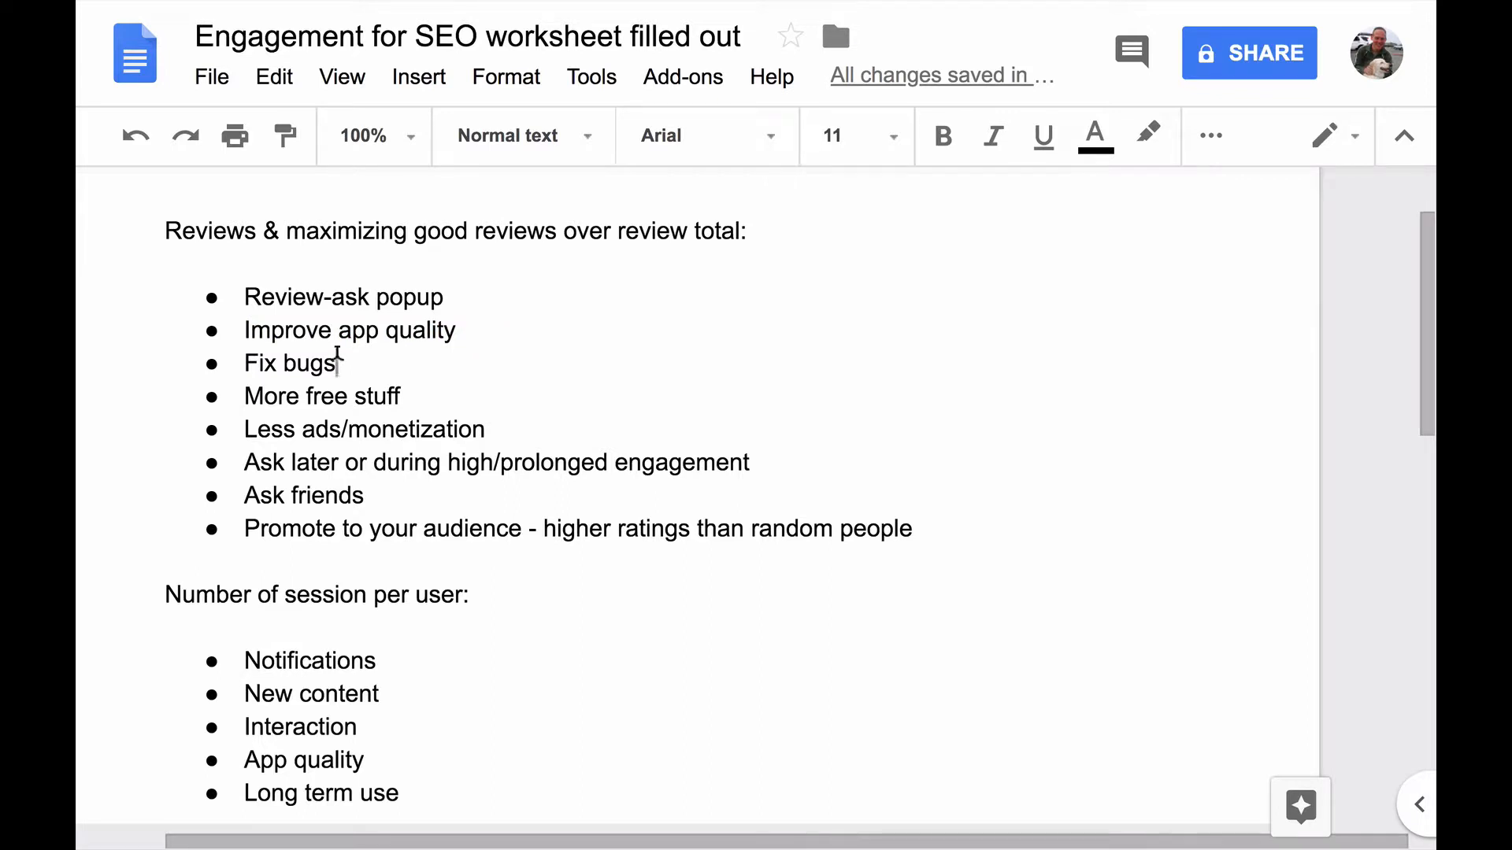
{"action": "double_click", "coordinate": [310, 362]}
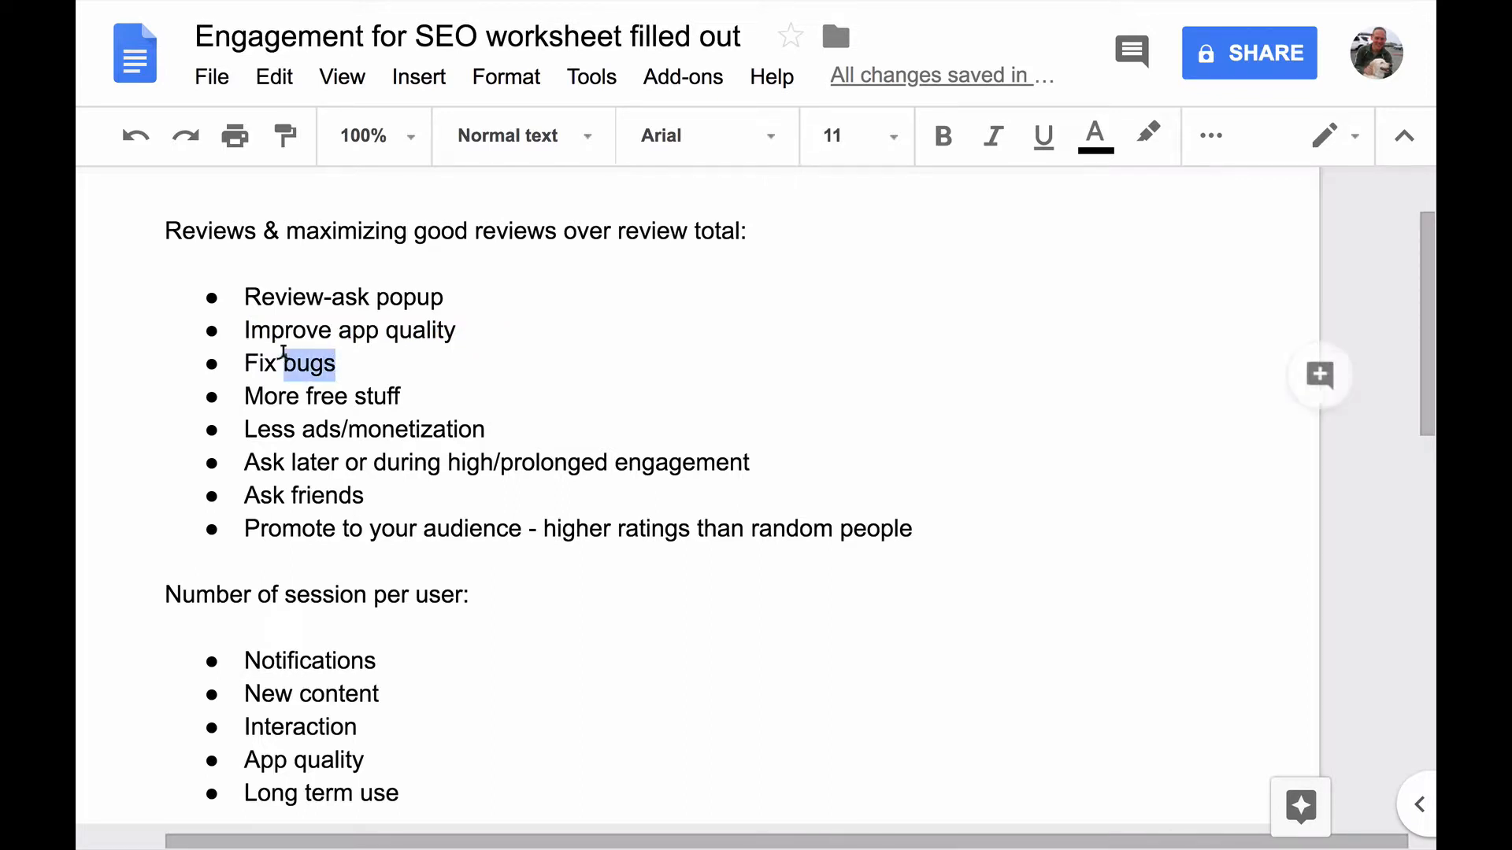
{"action": "double_click", "coordinate": [322, 395]}
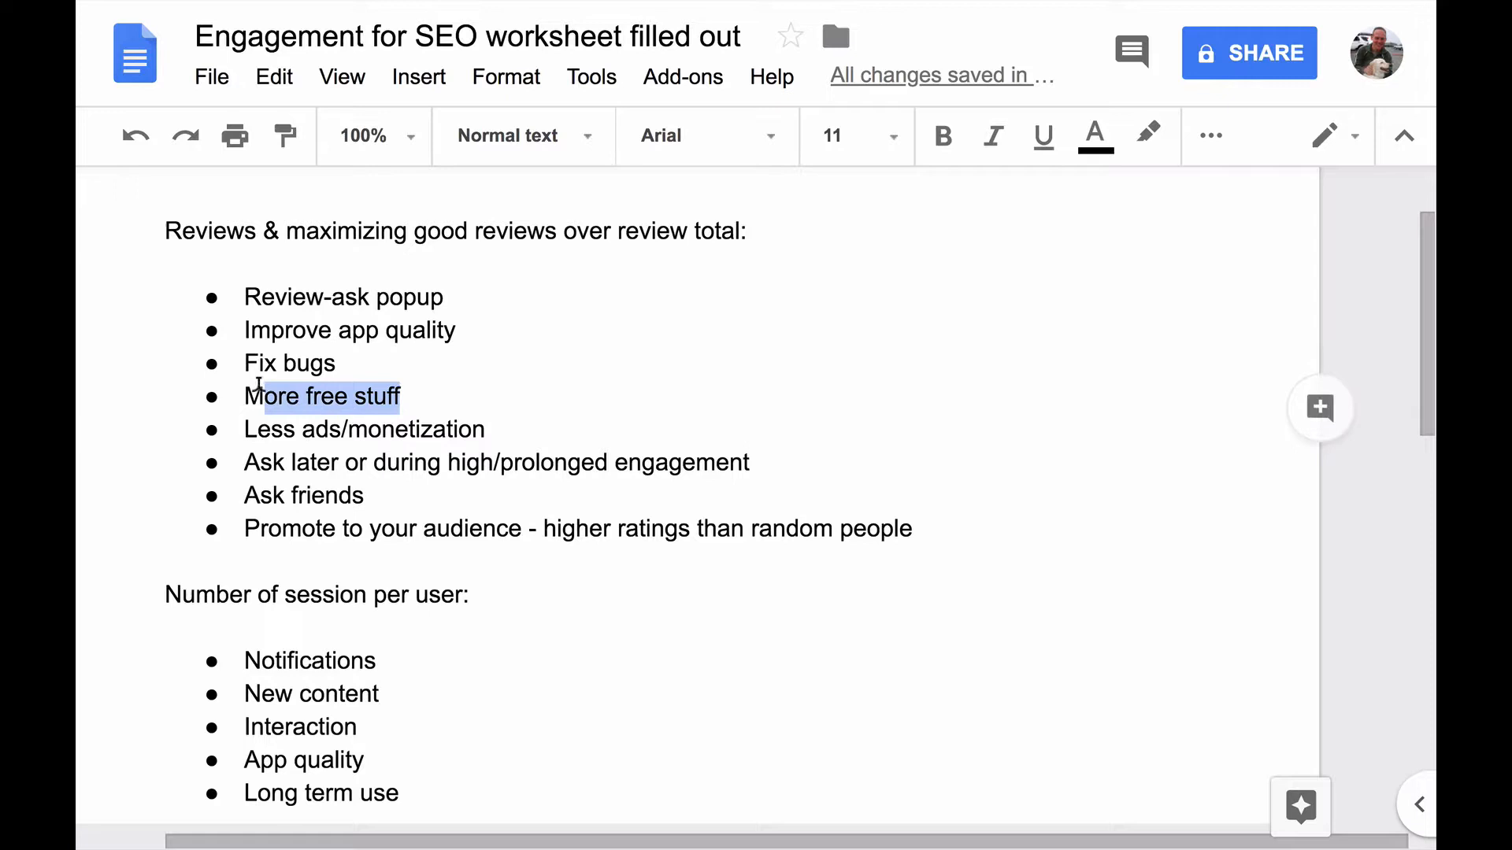
{"action": "double_click", "coordinate": [395, 429]}
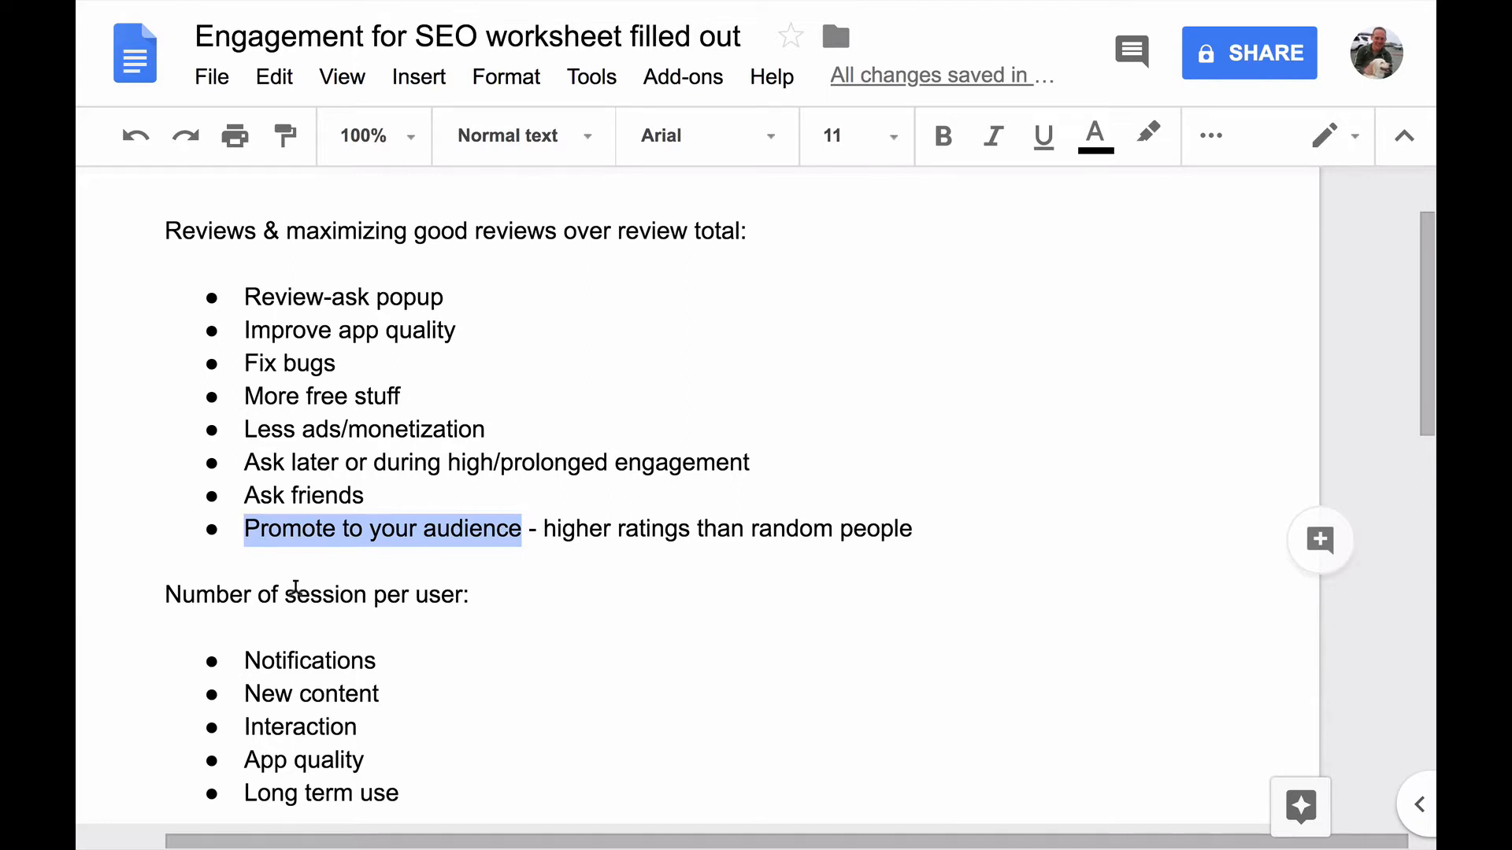
{"action": "scroll", "scroll_direction": "down", "scroll_amount": 3}
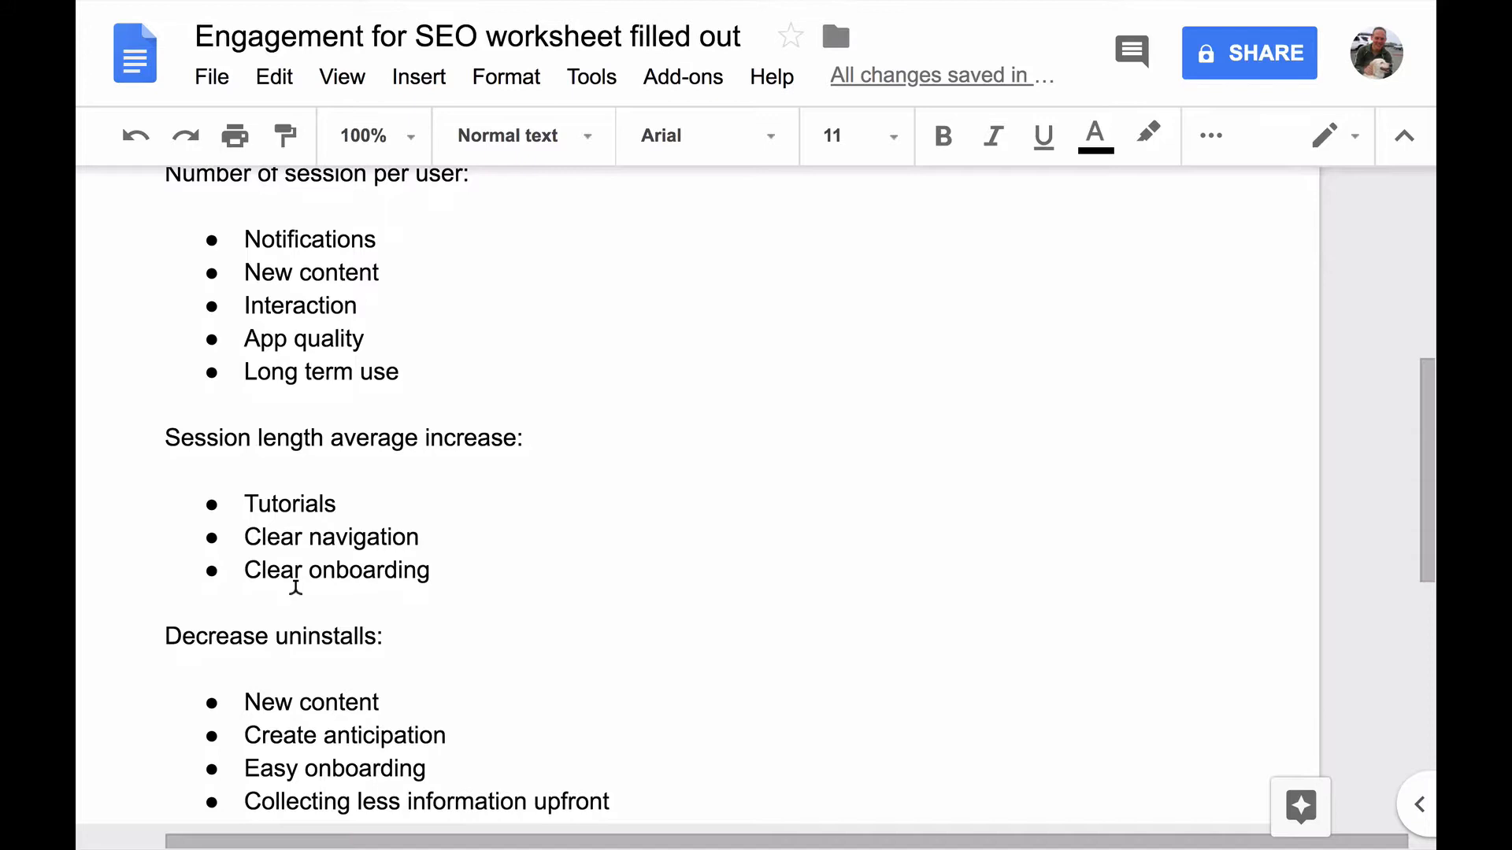
{"action": "double_click", "coordinate": [308, 239]}
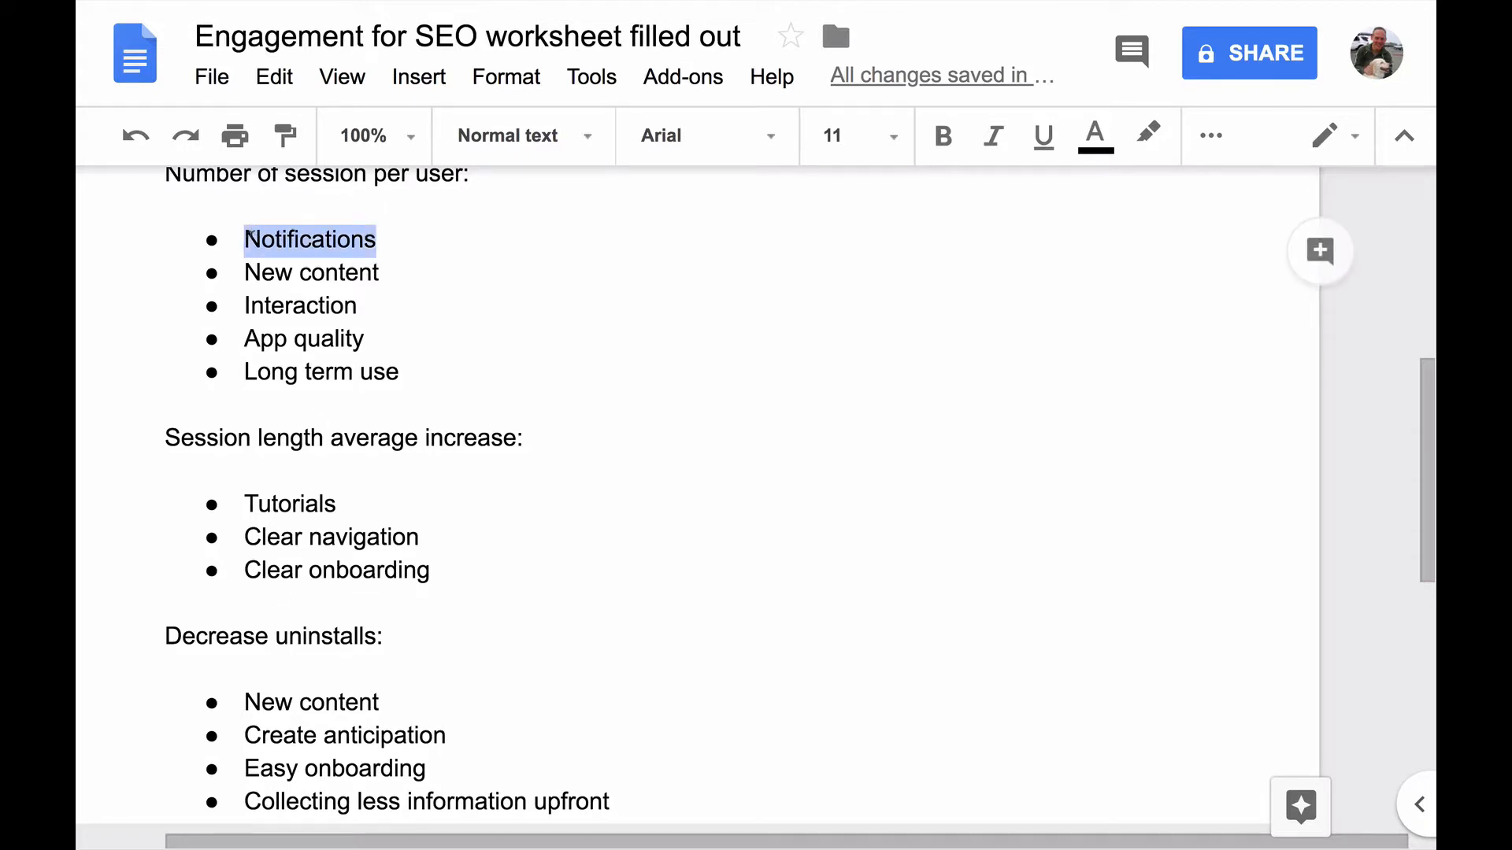
{"action": "left_click", "coordinate": [357, 305]}
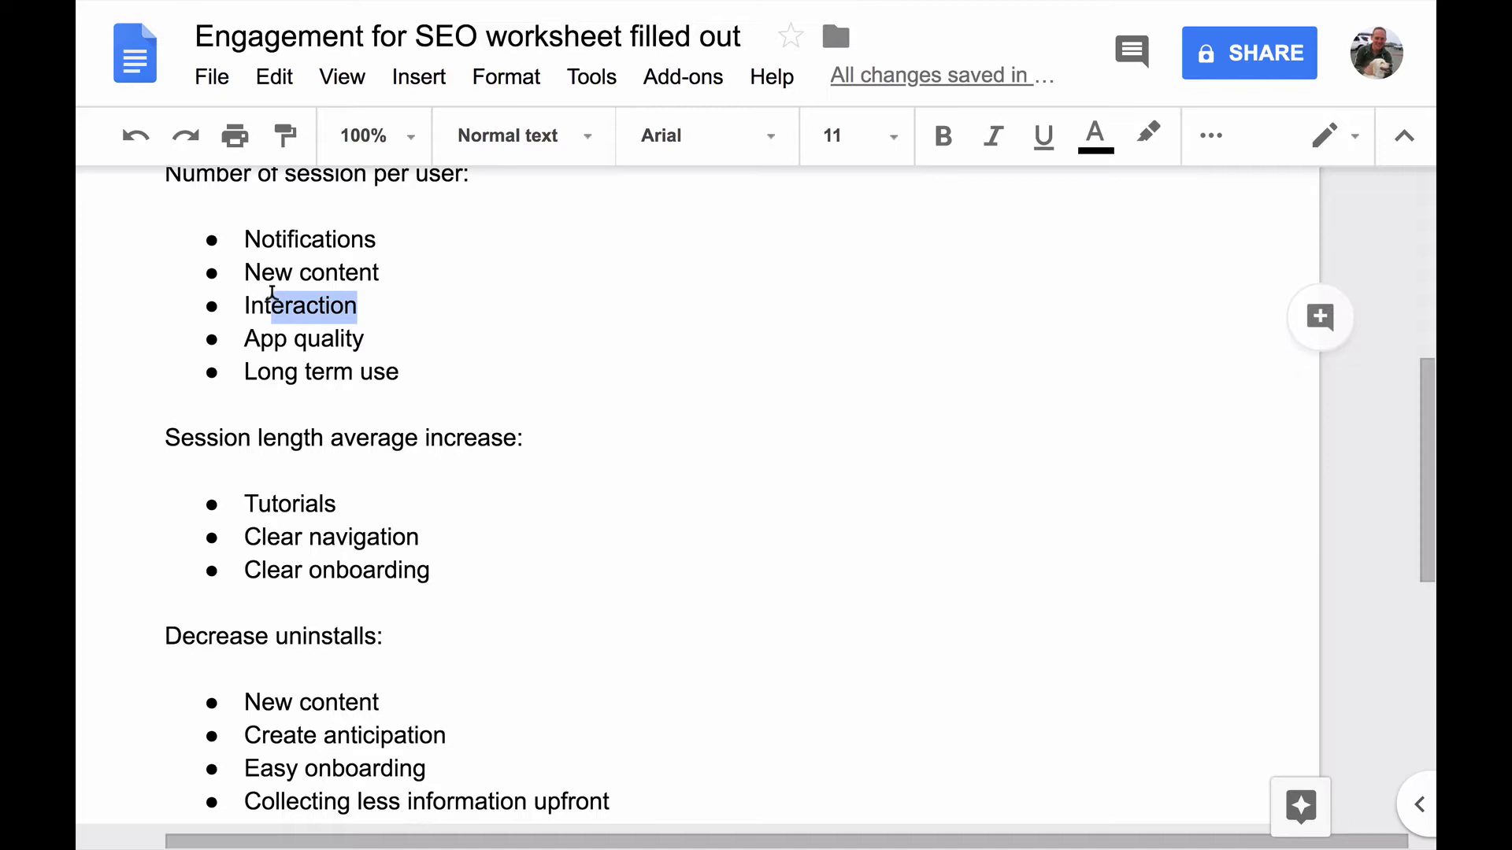
{"action": "mouse_move", "coordinate": [382, 337]}
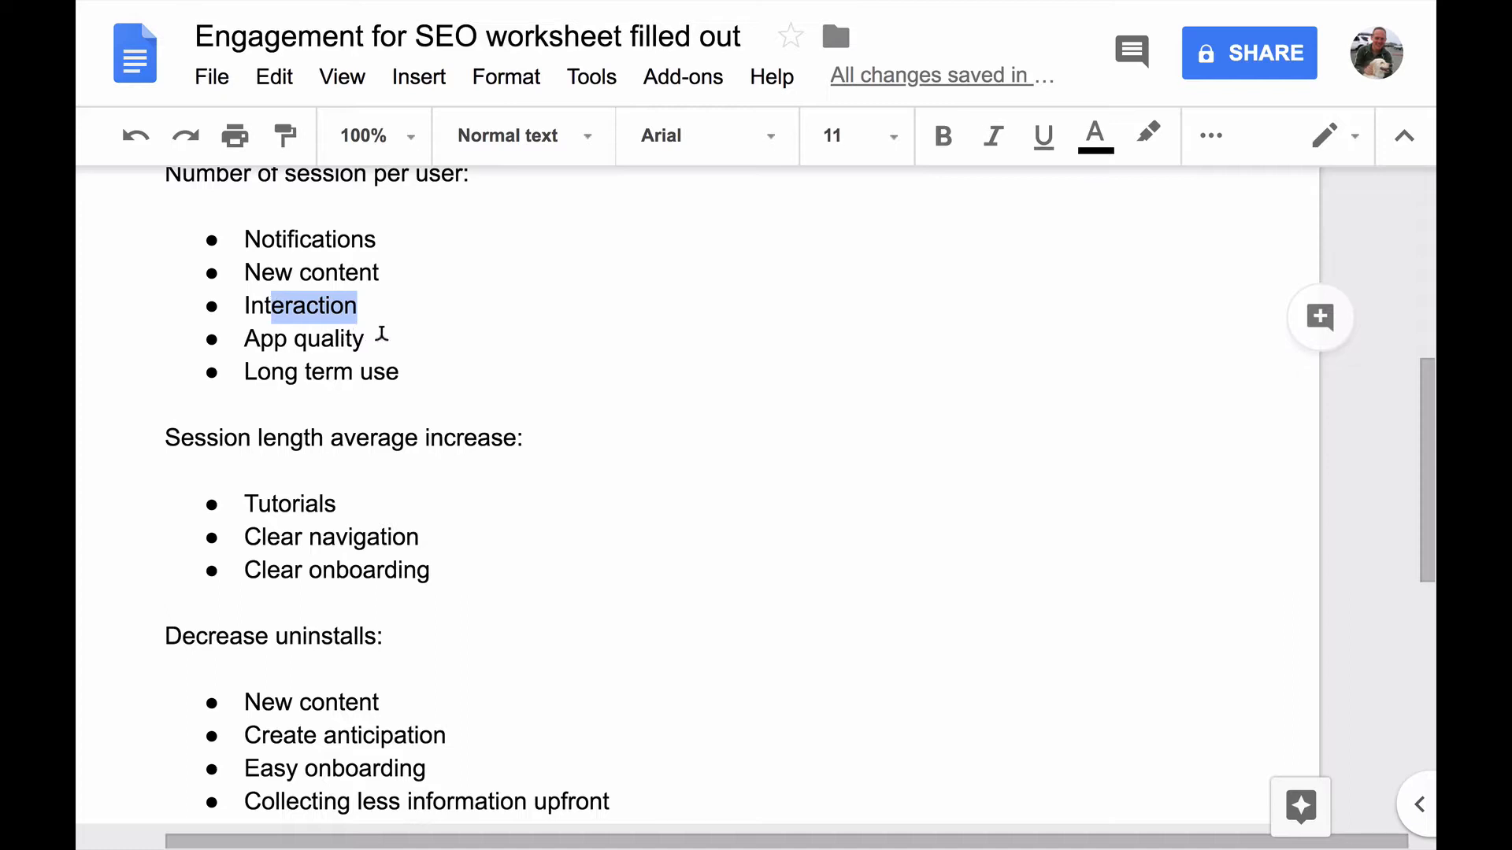
{"action": "double_click", "coordinate": [303, 339]}
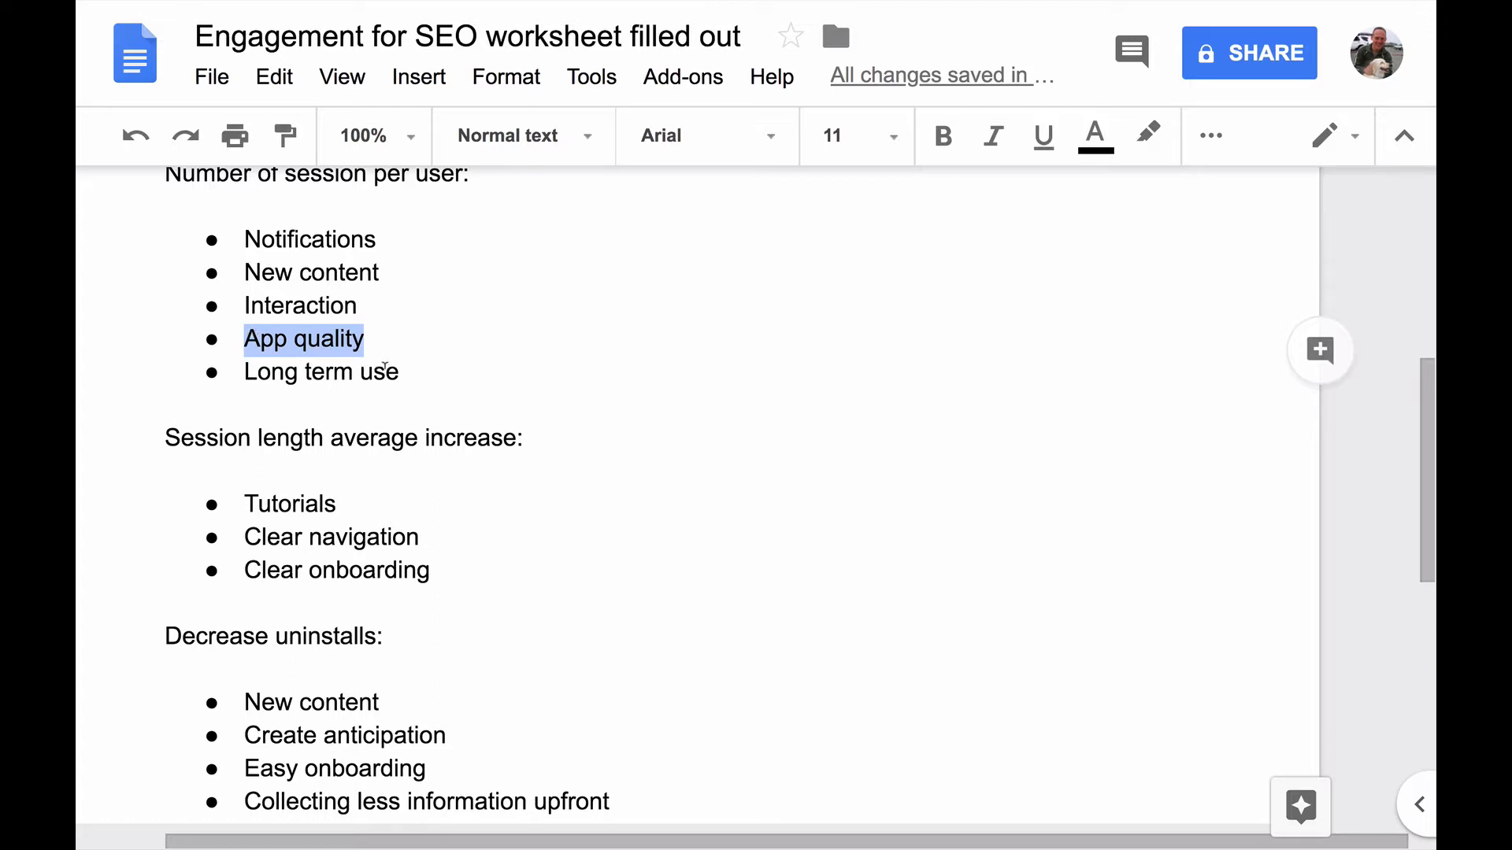
{"action": "double_click", "coordinate": [321, 372]}
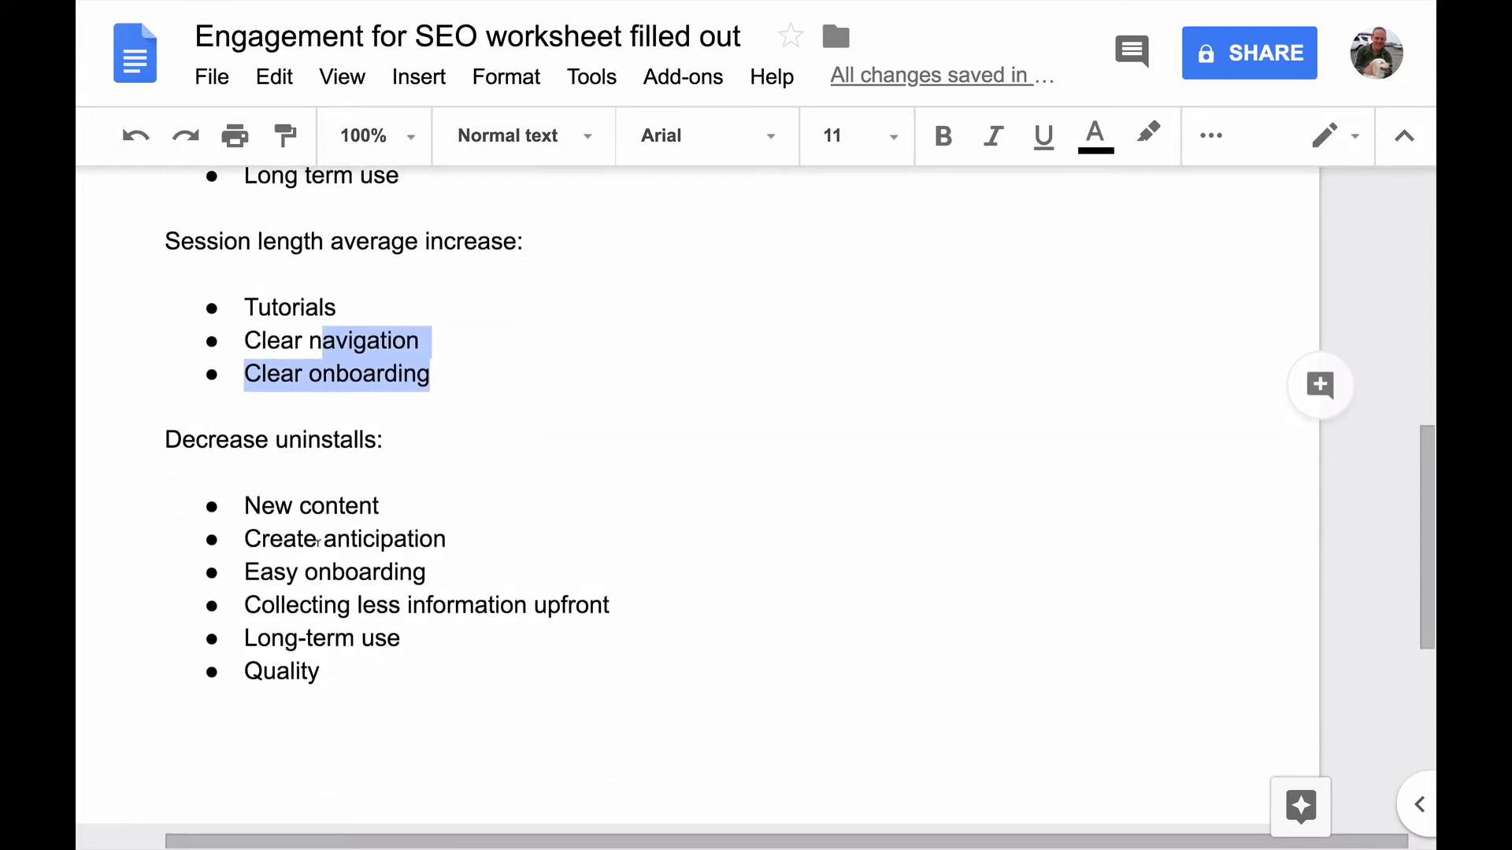
{"action": "left_click", "coordinate": [321, 463]}
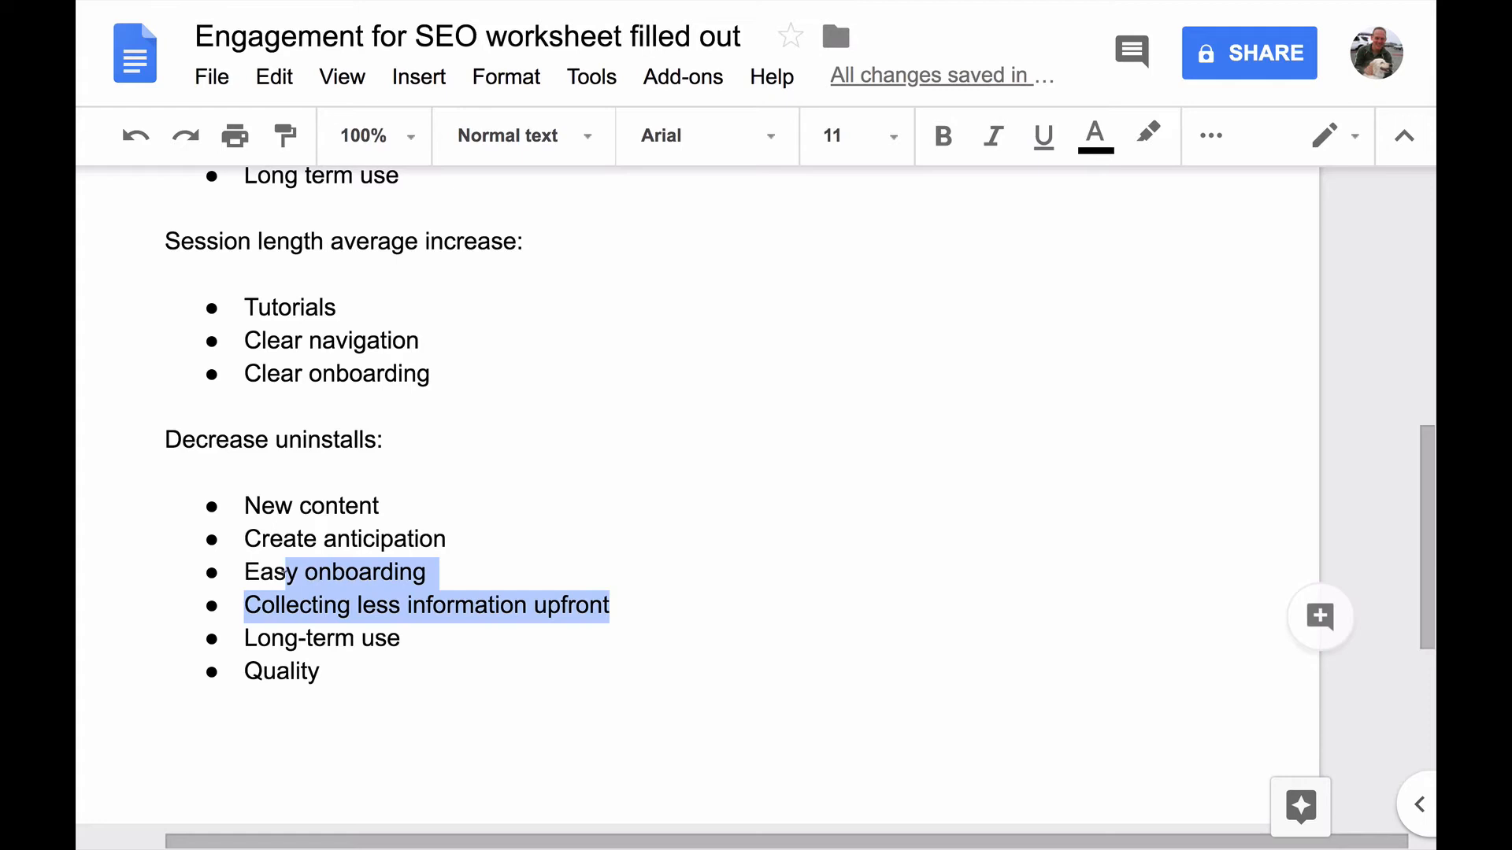
{"action": "left_click", "coordinate": [247, 605]}
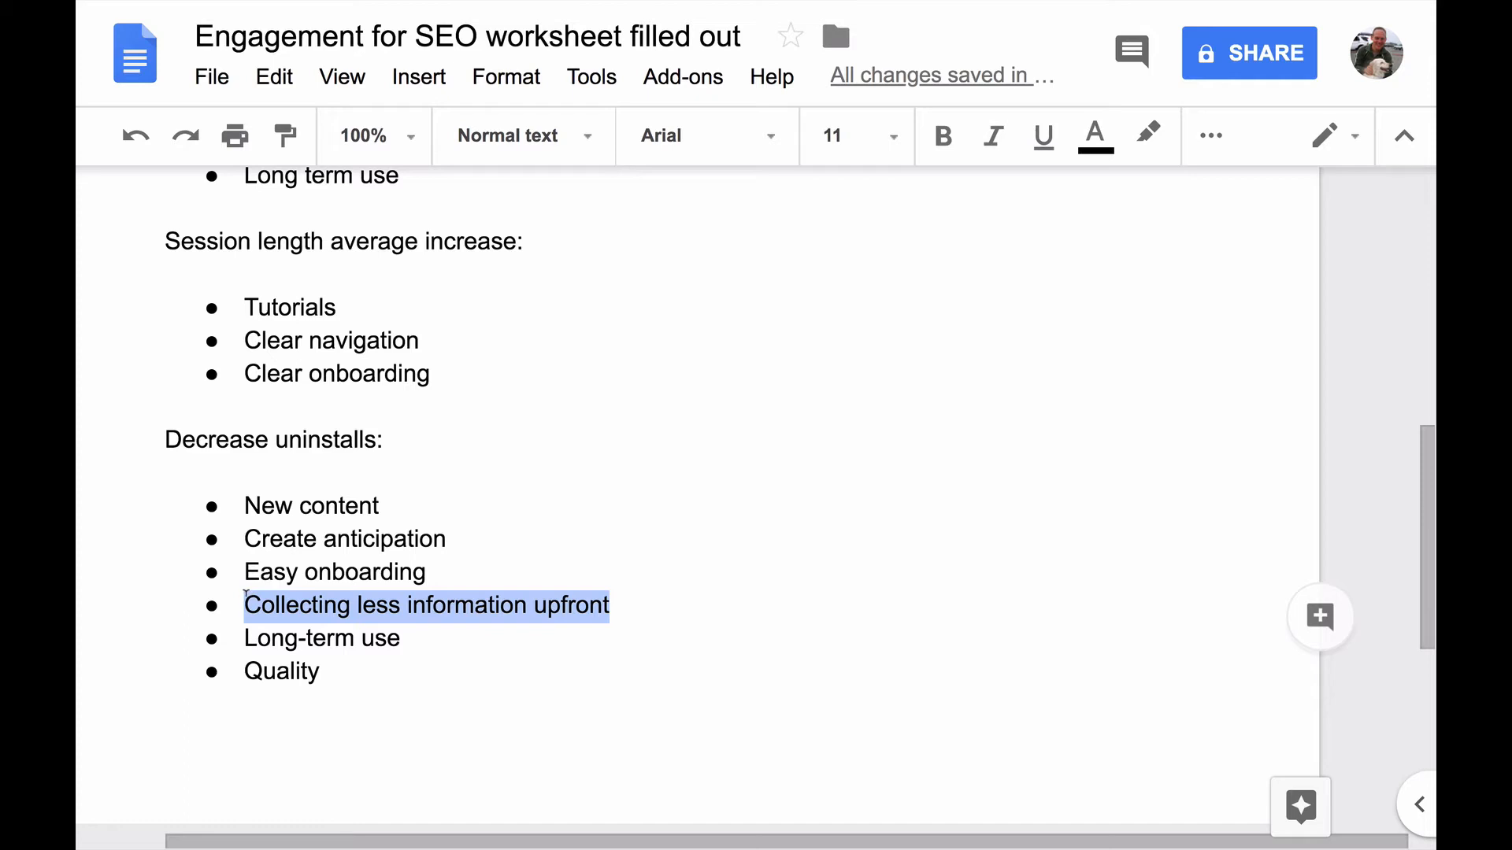
{"action": "scroll", "scroll_direction": "up", "scroll_amount": 3}
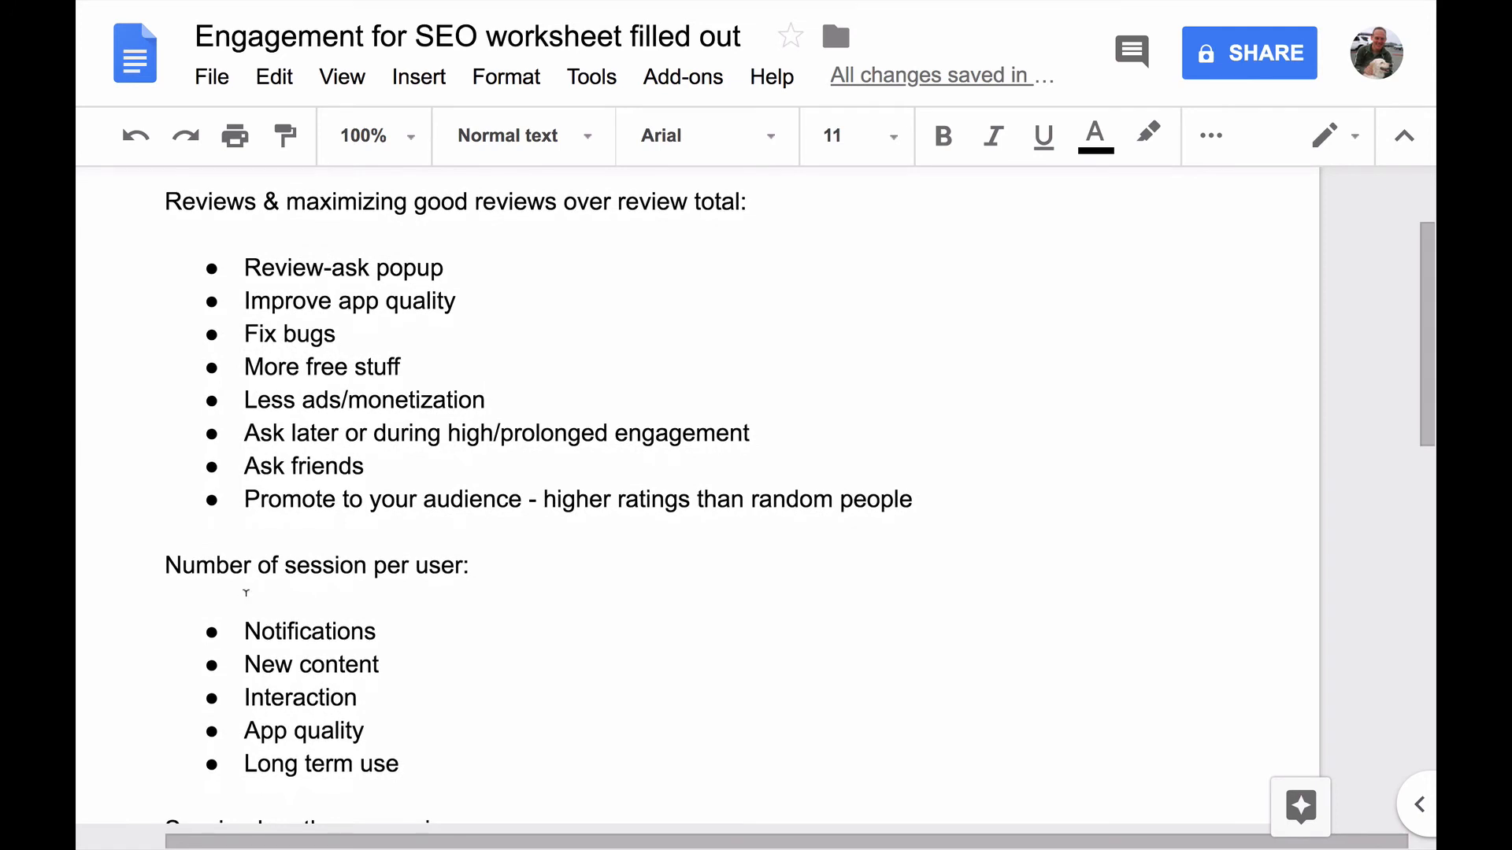
{"action": "scroll", "scroll_direction": "down", "scroll_amount": 3}
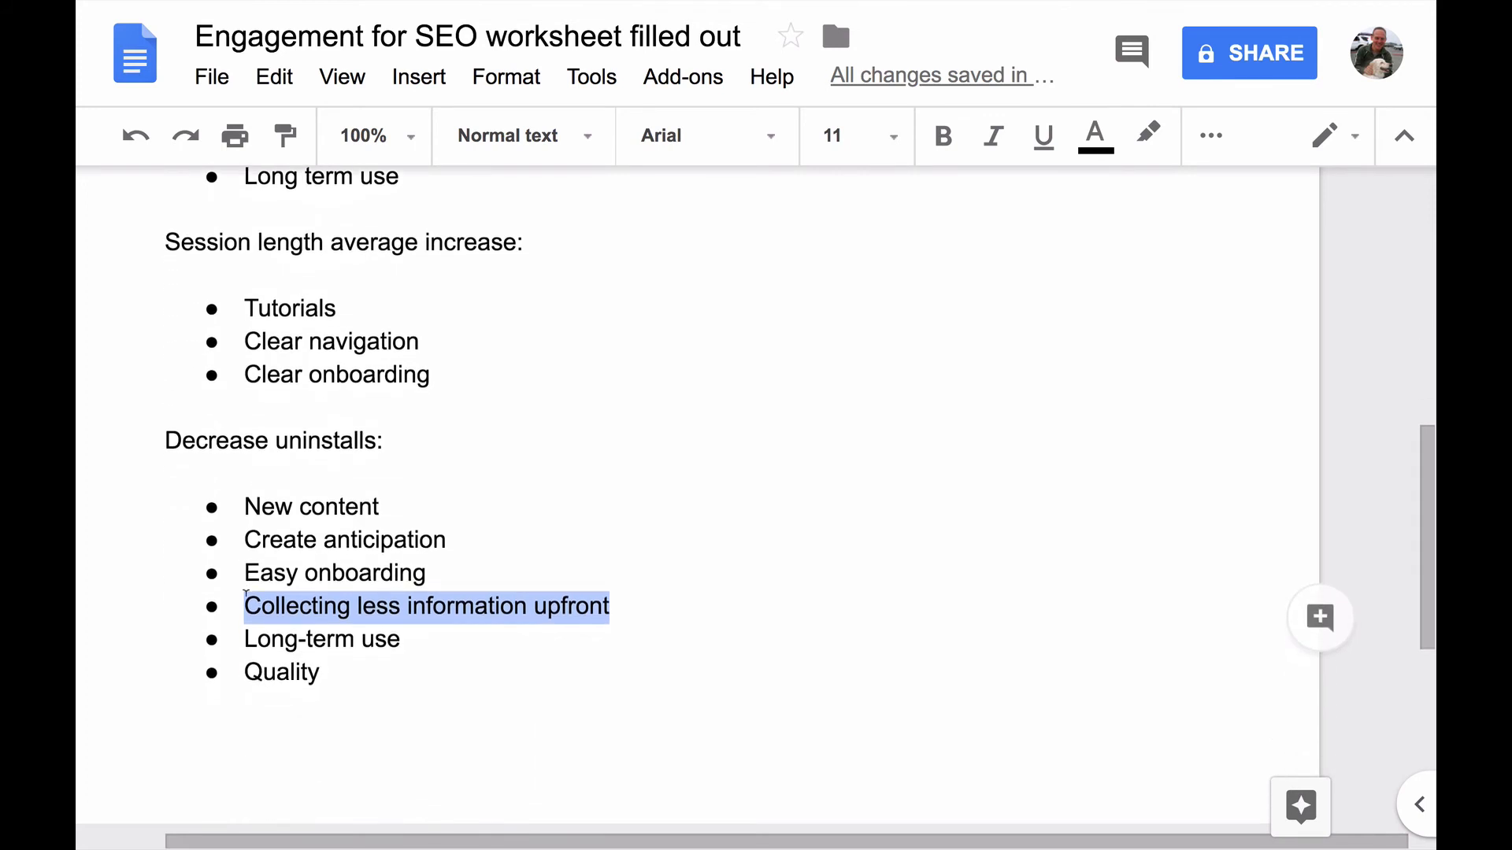
{"action": "scroll", "scroll_direction": "up", "scroll_amount": 3}
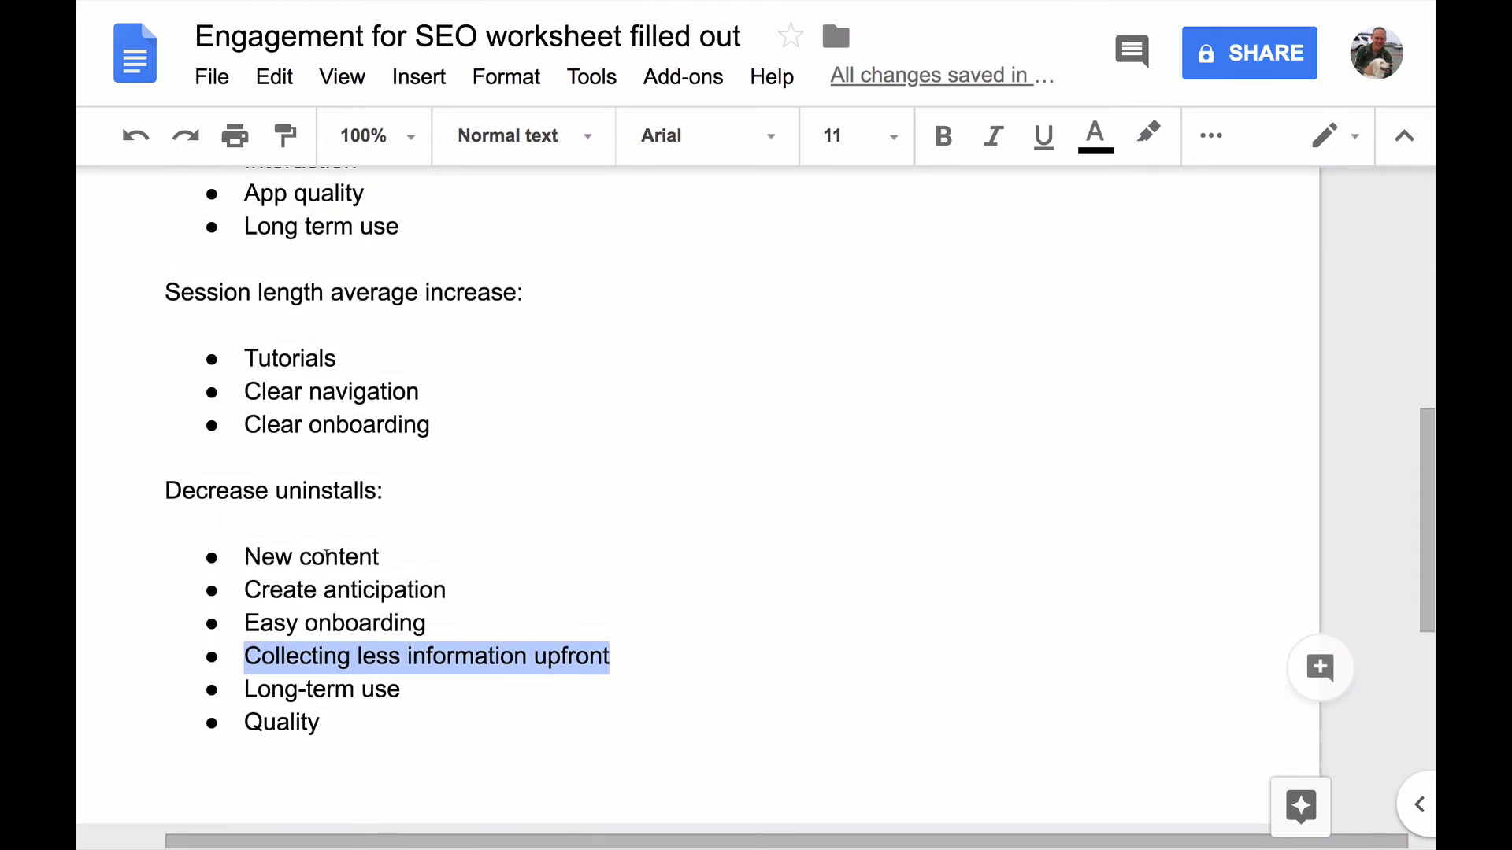